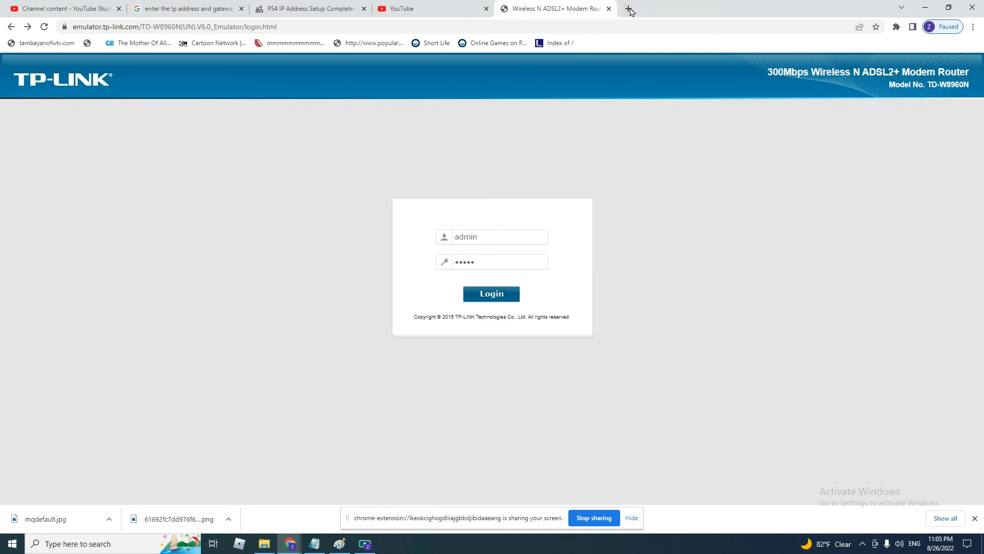
Sign in to the router admin pages with the admin username and password.
click(628, 9)
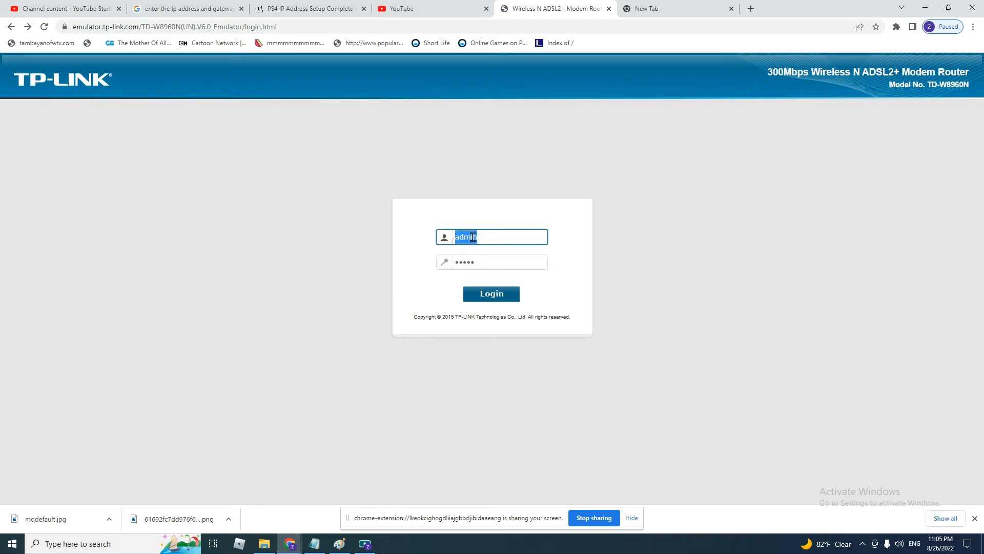
click(496, 262)
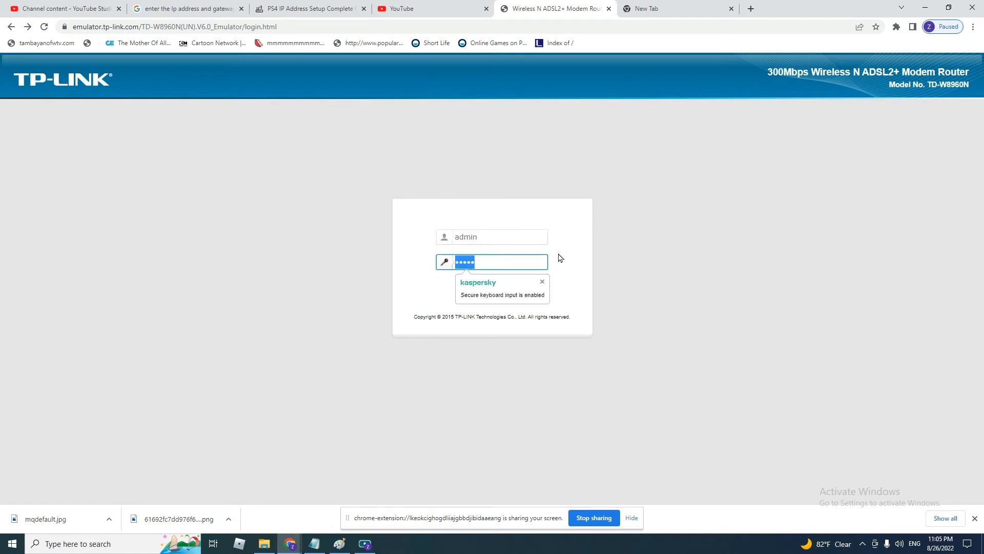
click(491, 294)
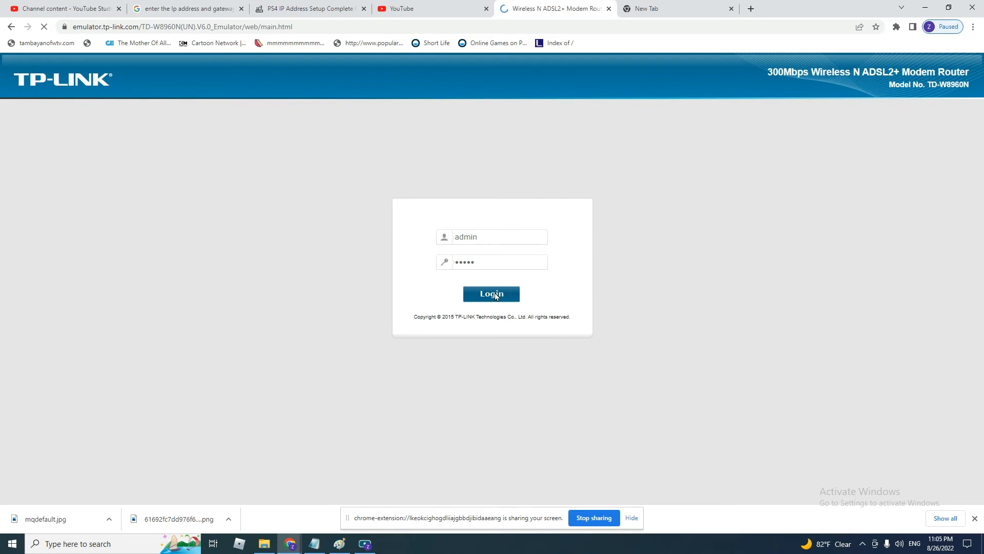
Navigate Advanced Setup > NAT > DMZ Host and select the DMZ host IP field.
click(491, 295)
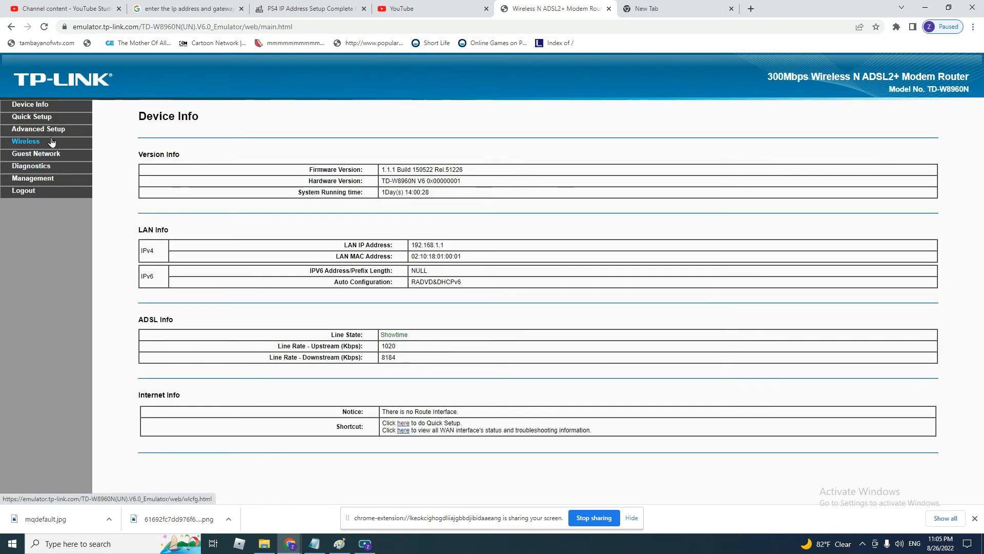
click(37, 129)
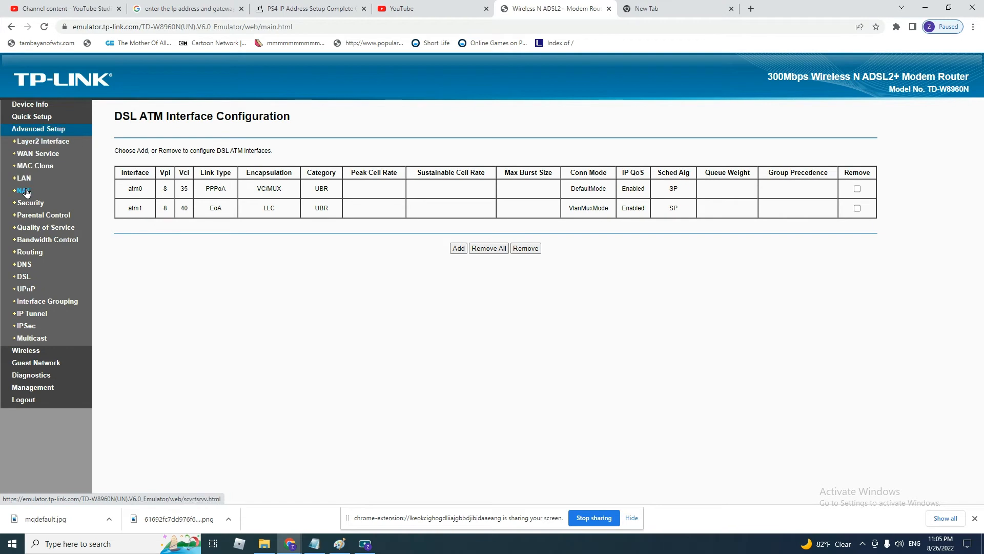
click(21, 190)
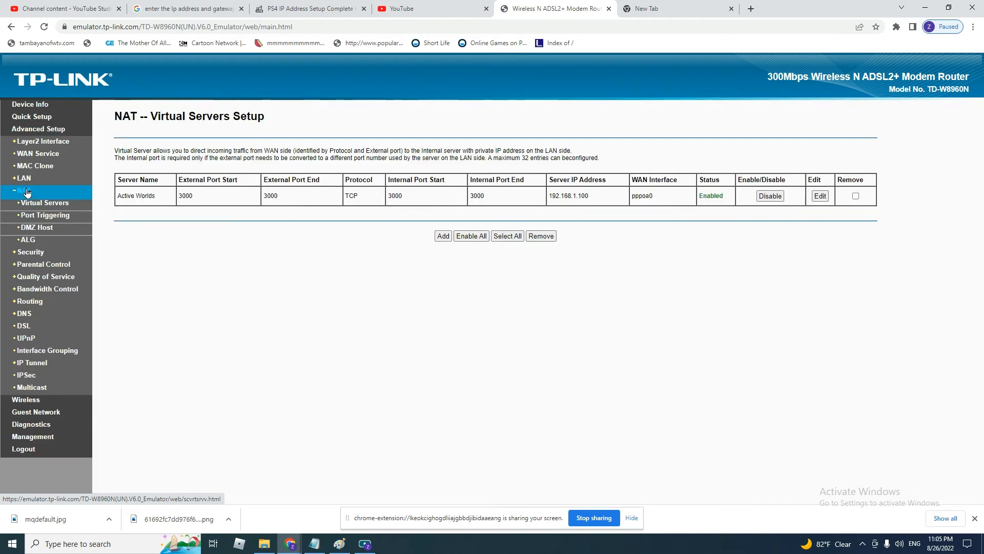
click(36, 227)
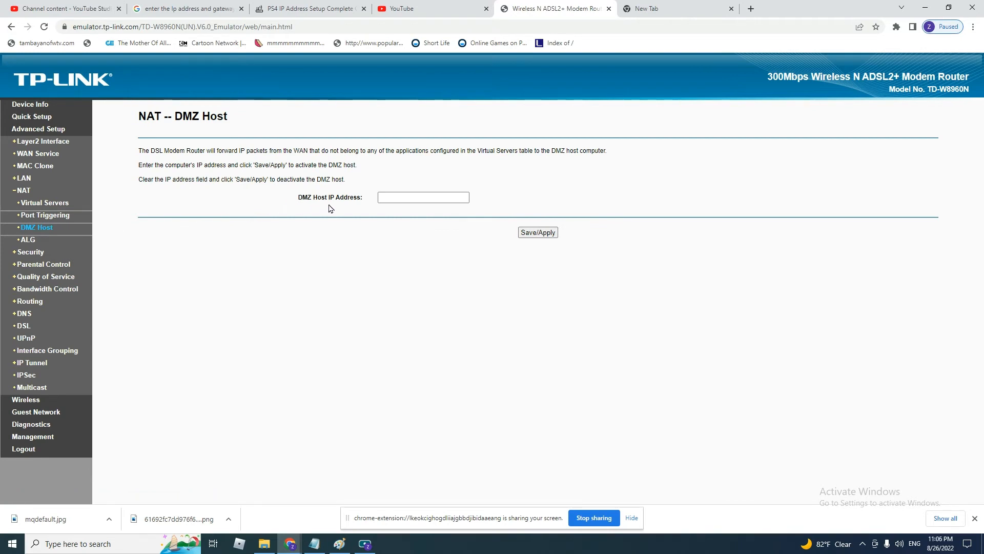
click(422, 197)
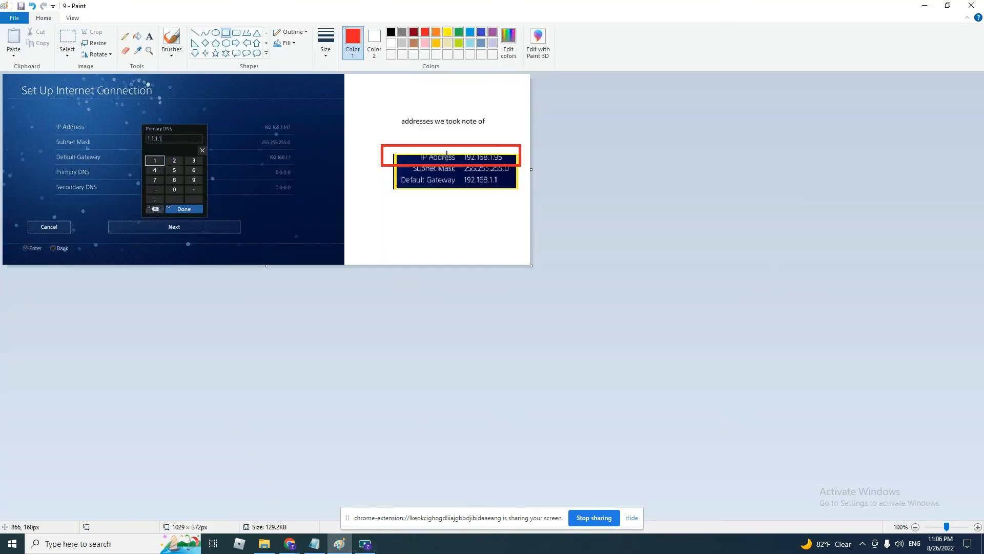
mouse_move(447, 158)
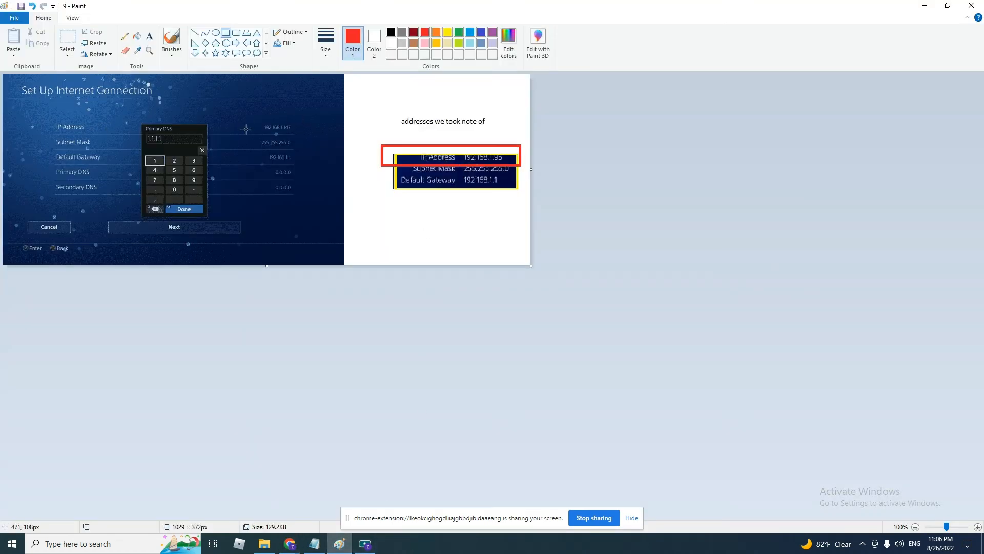
mouse_move(213, 105)
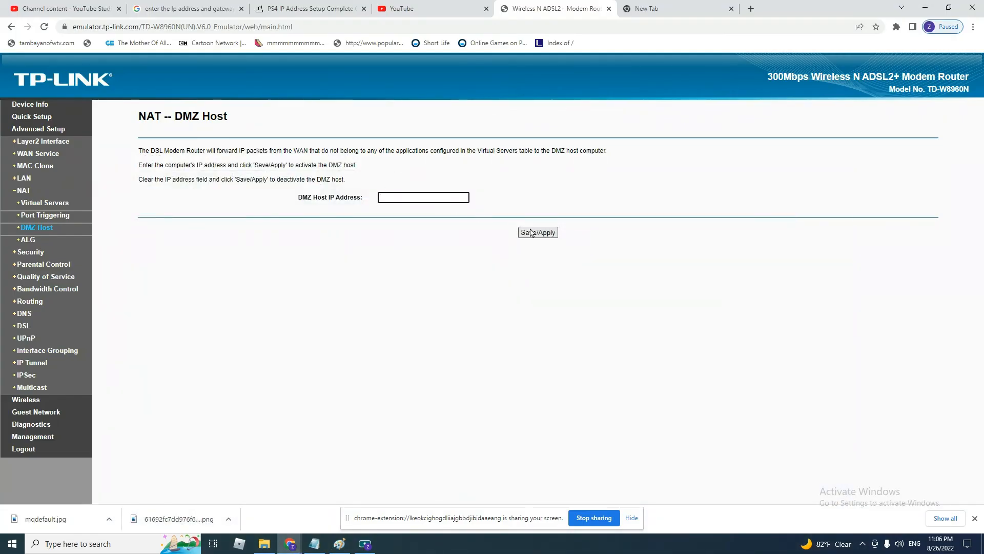
Save and apply the DMZ host setting on the DMZ Host page.
click(423, 197)
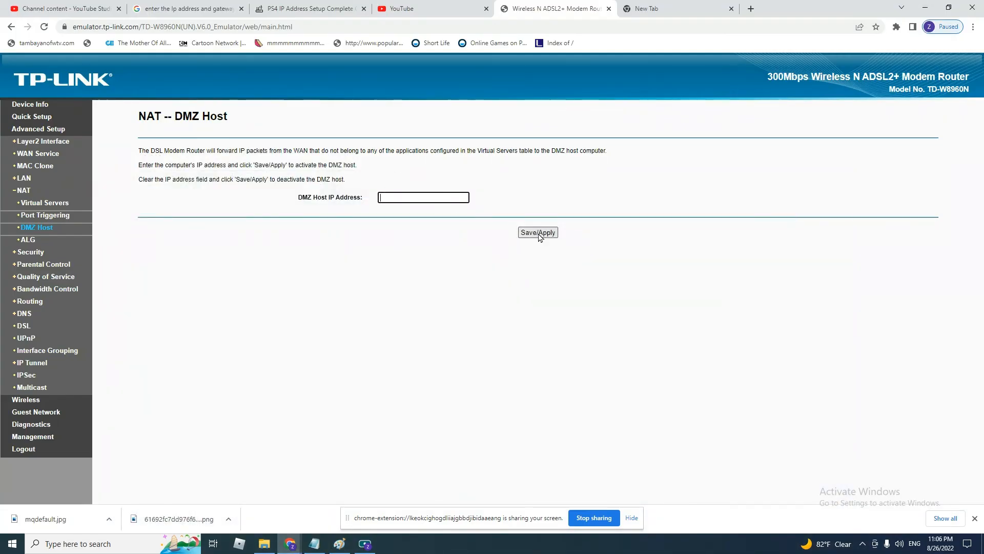